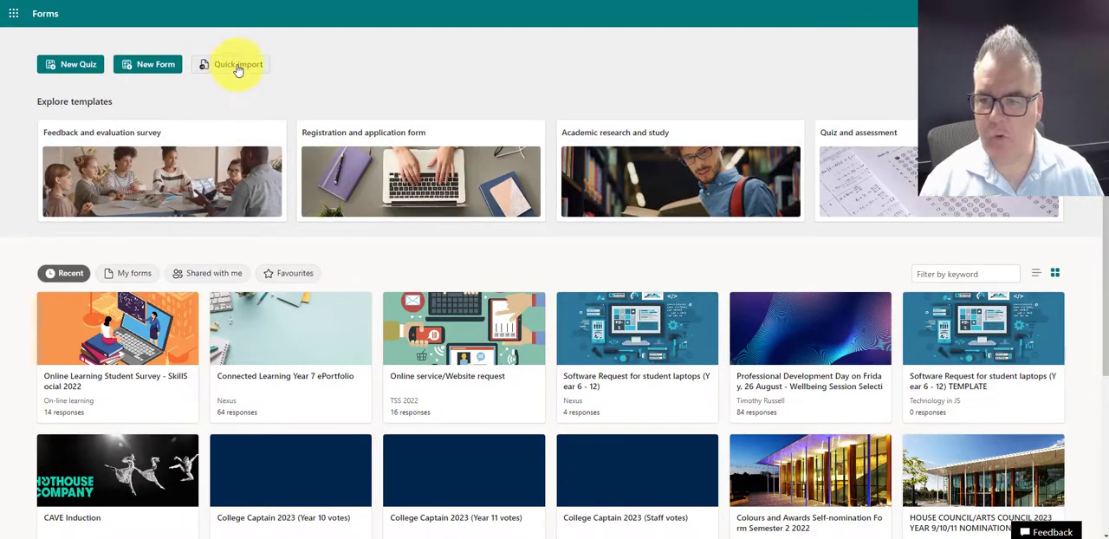
mouse_move(264, 59)
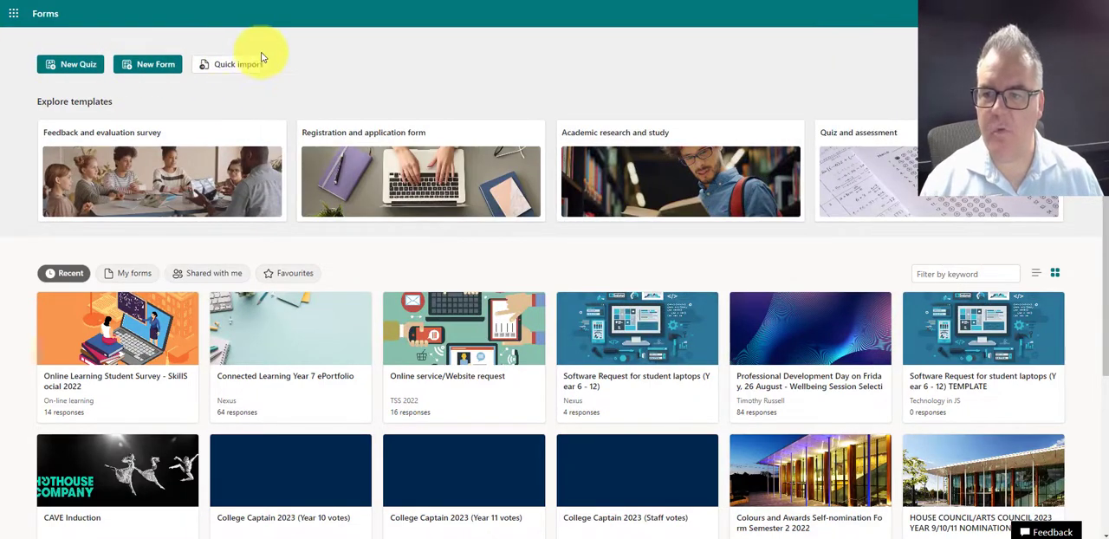
Quick-import the Word document 'Quiz example' from this device and convert it as a Quiz
click(231, 64)
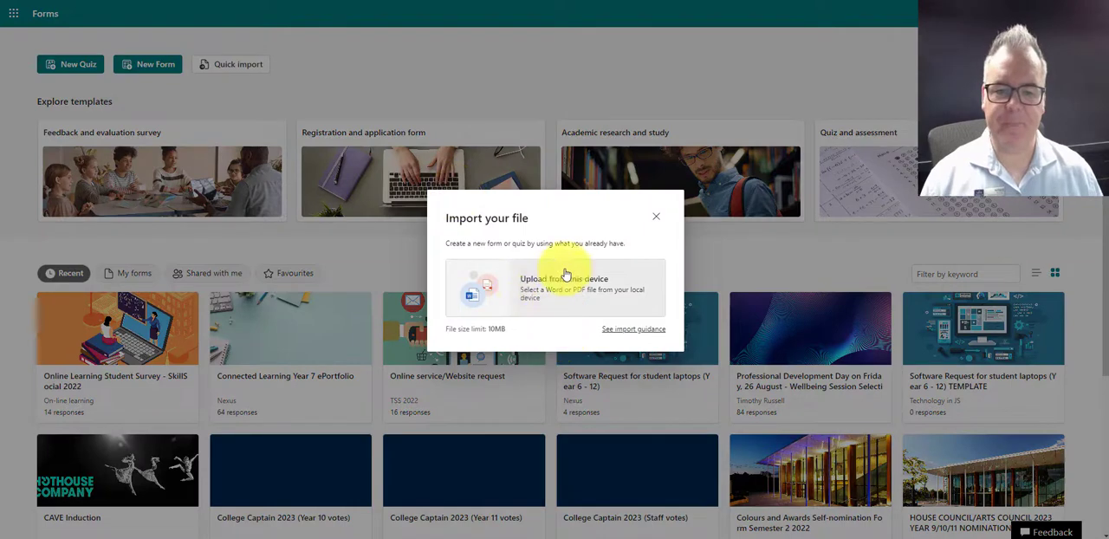
mouse_move(568, 291)
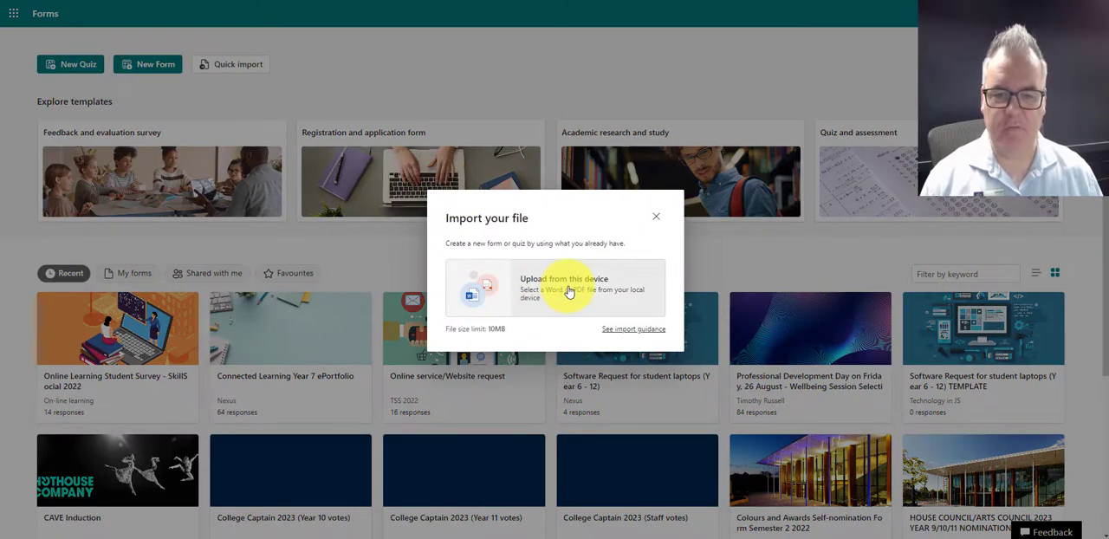
click(568, 286)
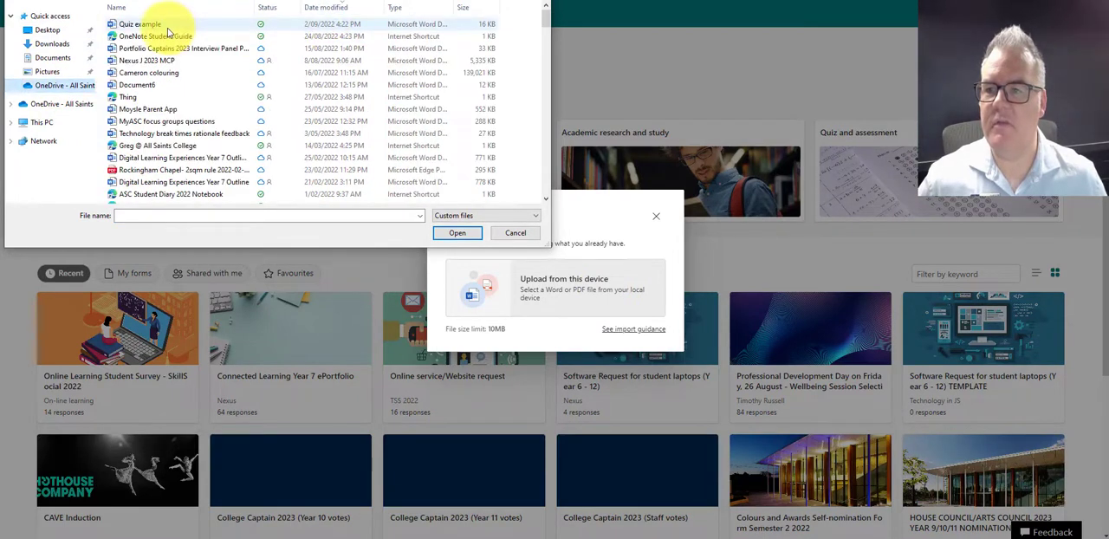
click(139, 25)
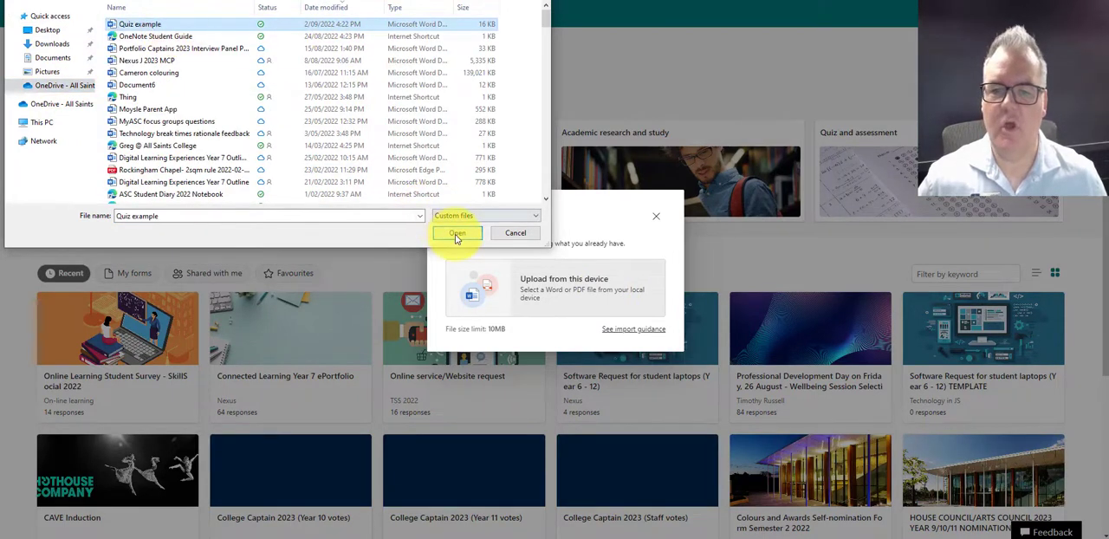
click(458, 232)
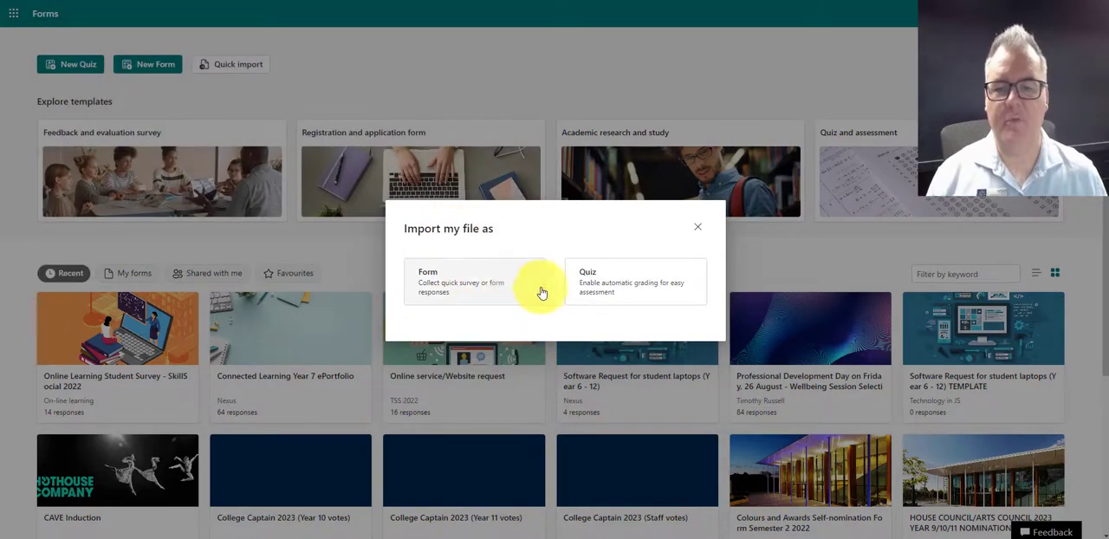
mouse_move(603, 286)
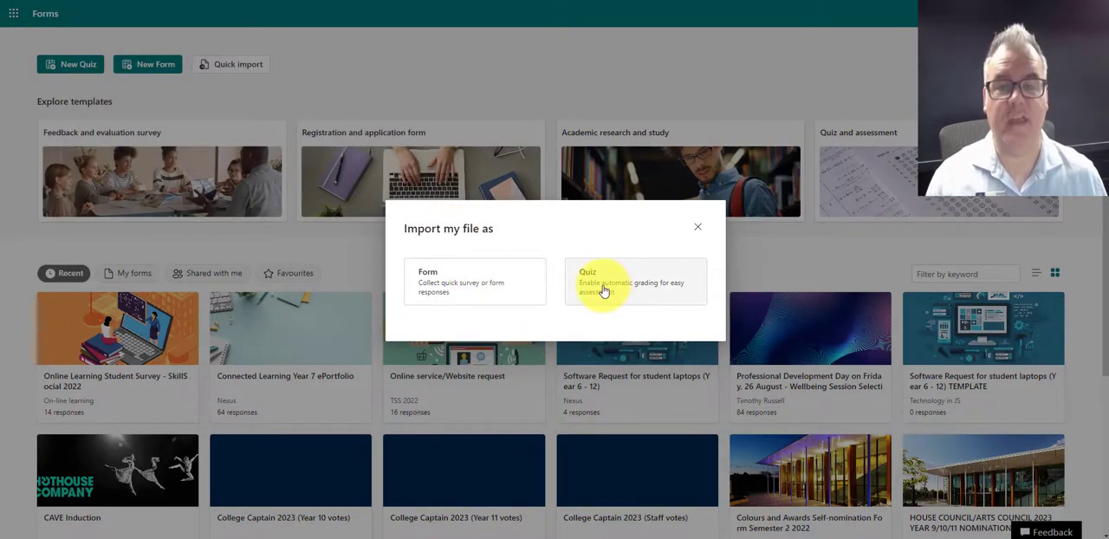
mouse_move(631, 289)
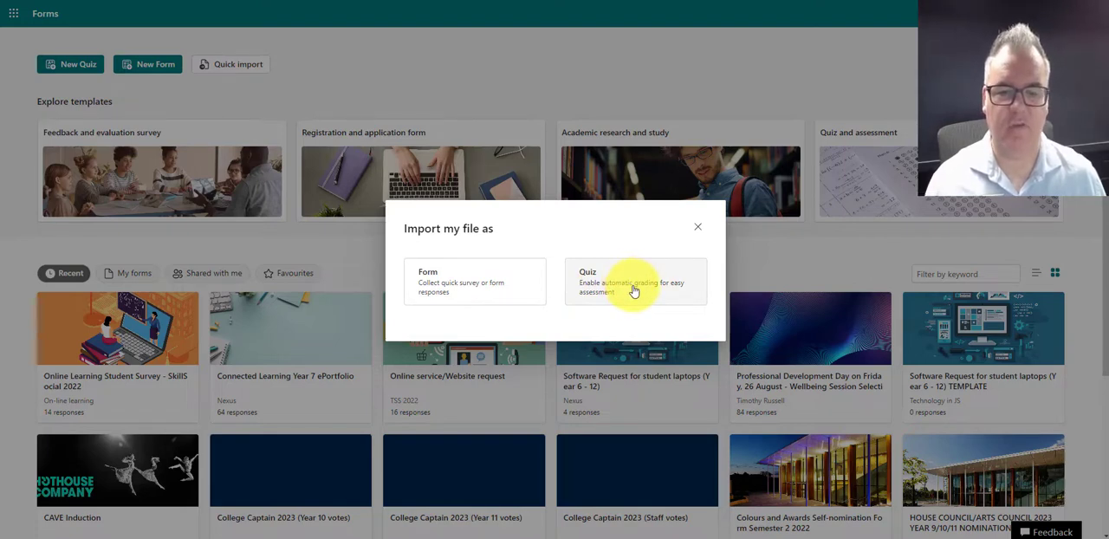
click(634, 280)
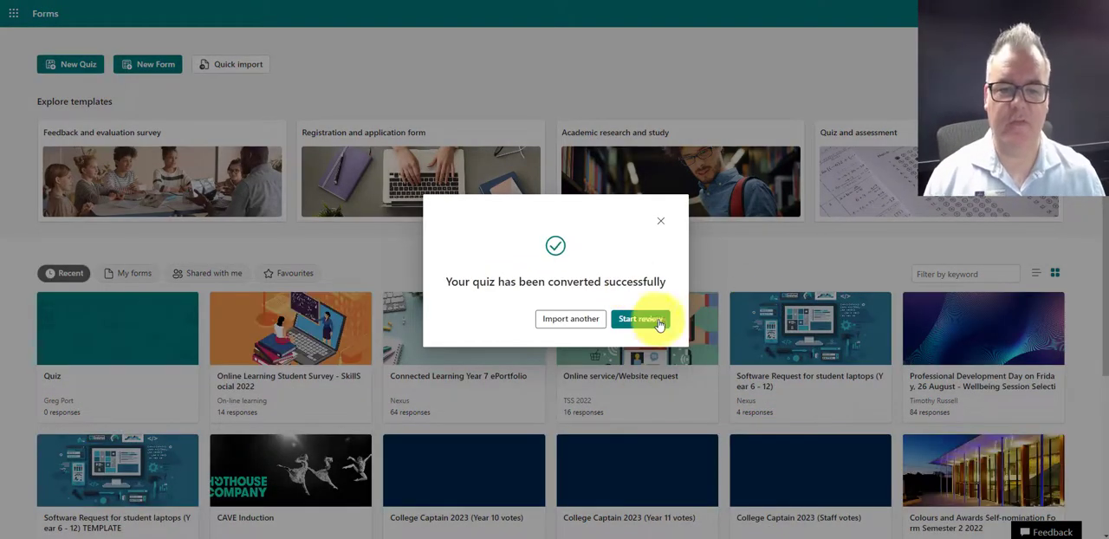
Start the review and mark 75 as the correct answer to question 1
click(642, 319)
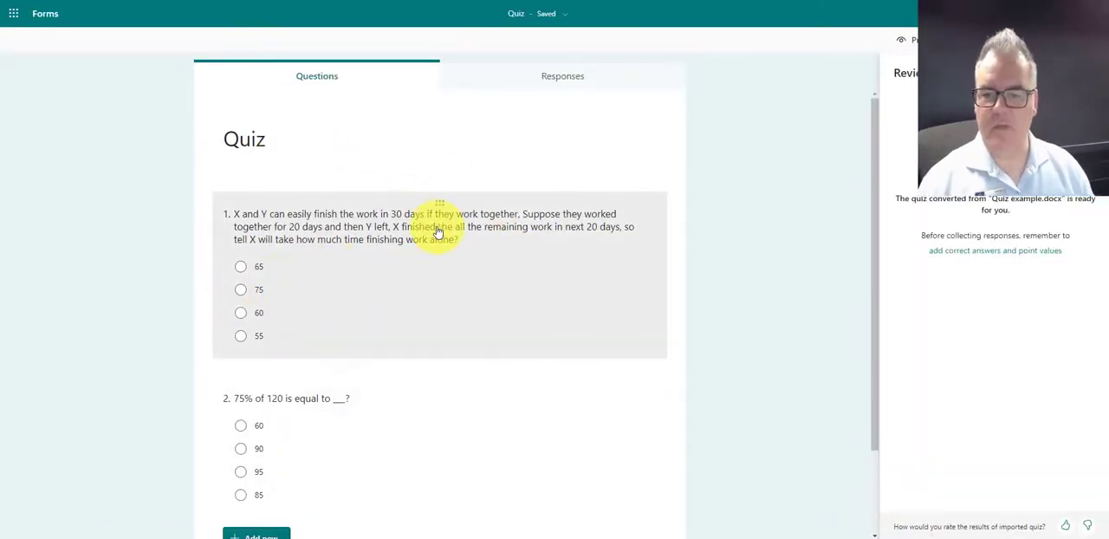
scroll(down, 3)
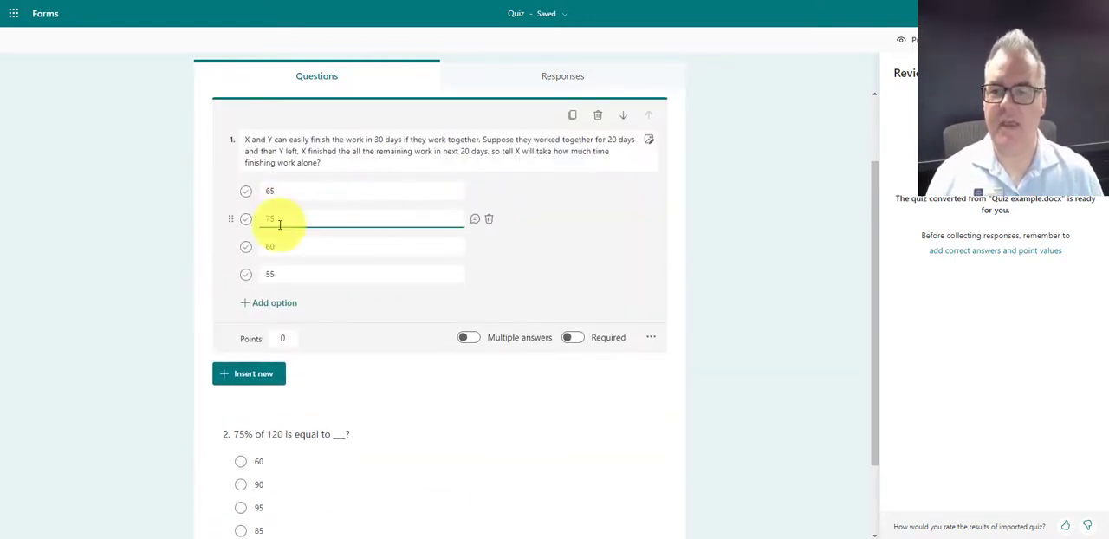
click(246, 219)
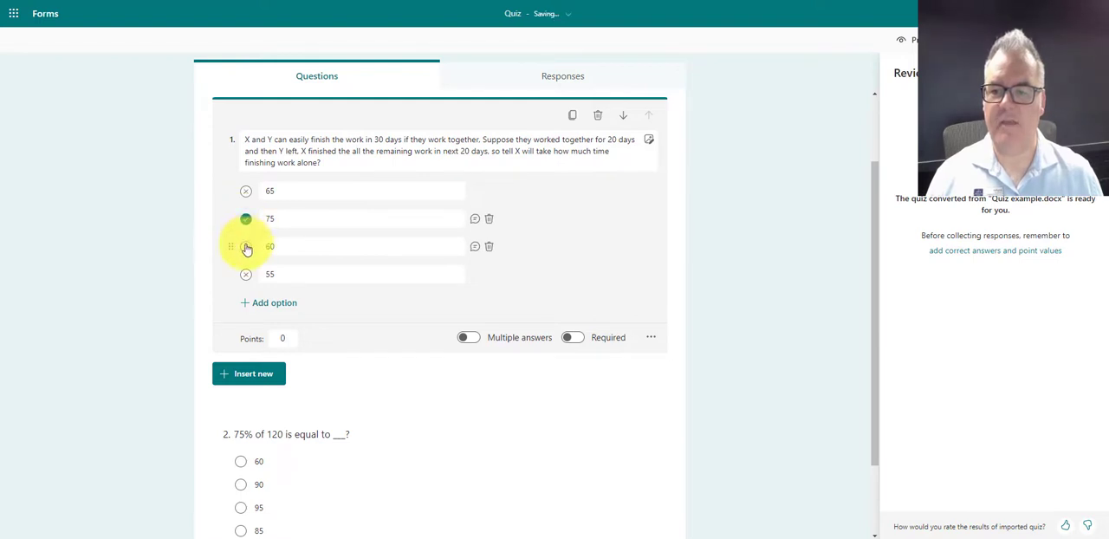
scroll(down, 3)
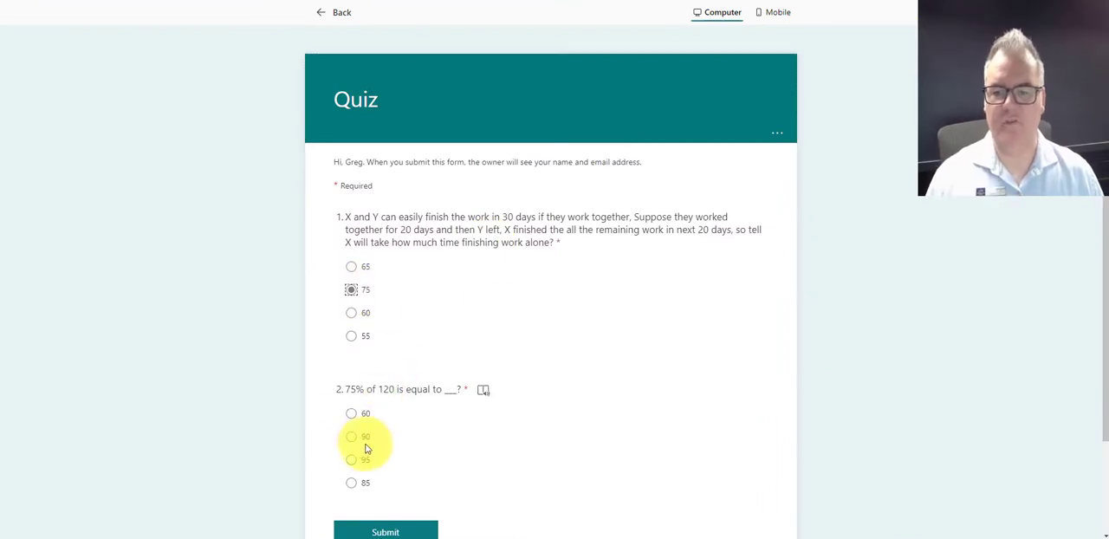
Return from preview to editing and give question 2 the correct answer 90 worth 1 point
click(350, 459)
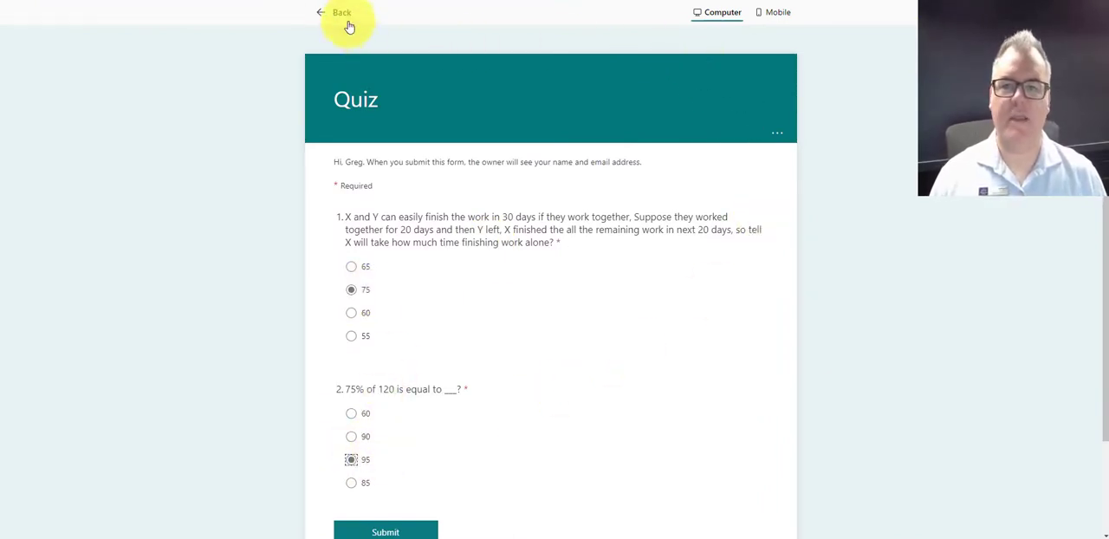
click(333, 13)
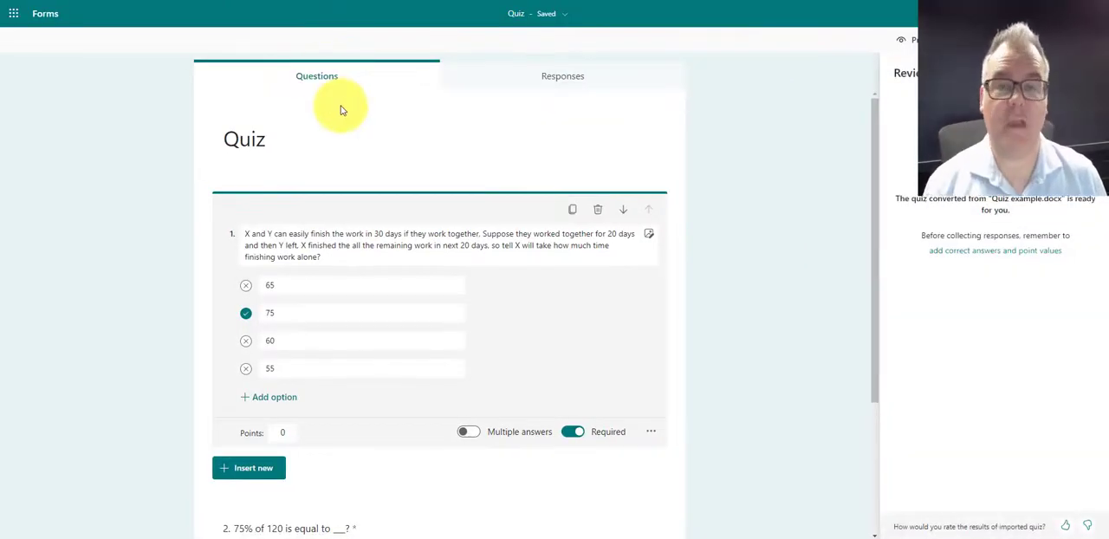
mouse_move(627, 316)
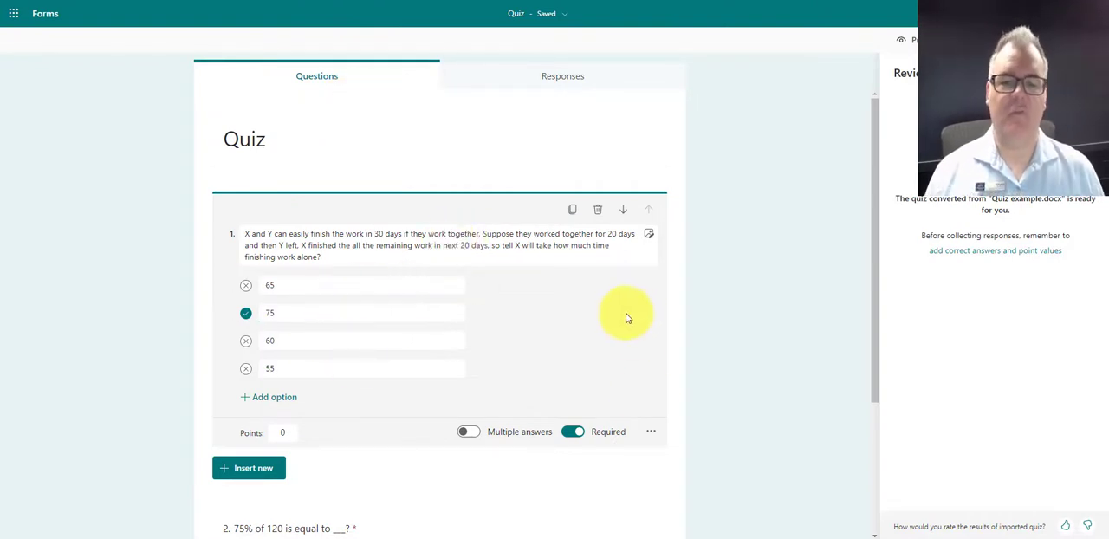
mouse_move(737, 319)
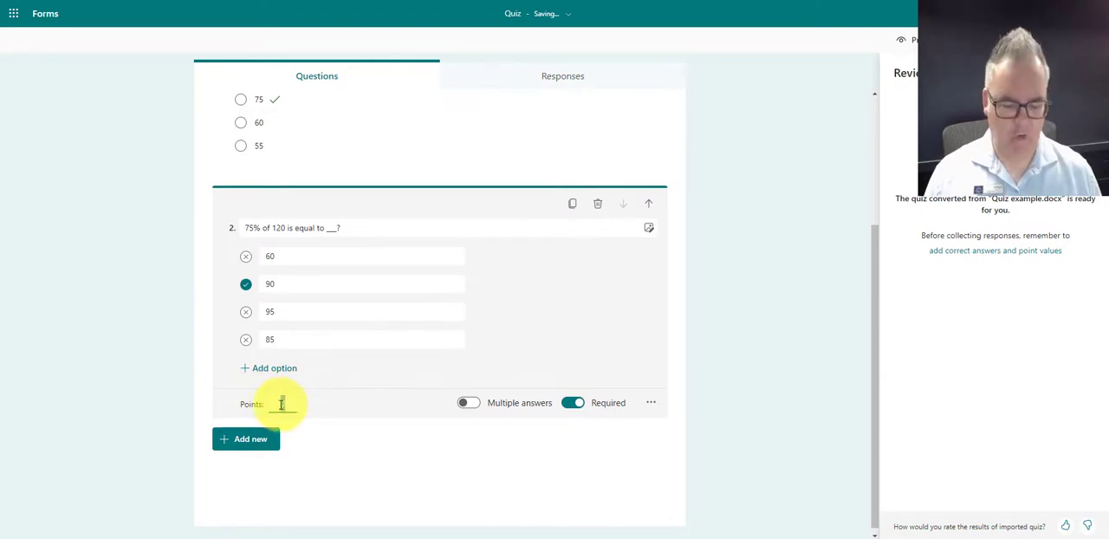
text(1)
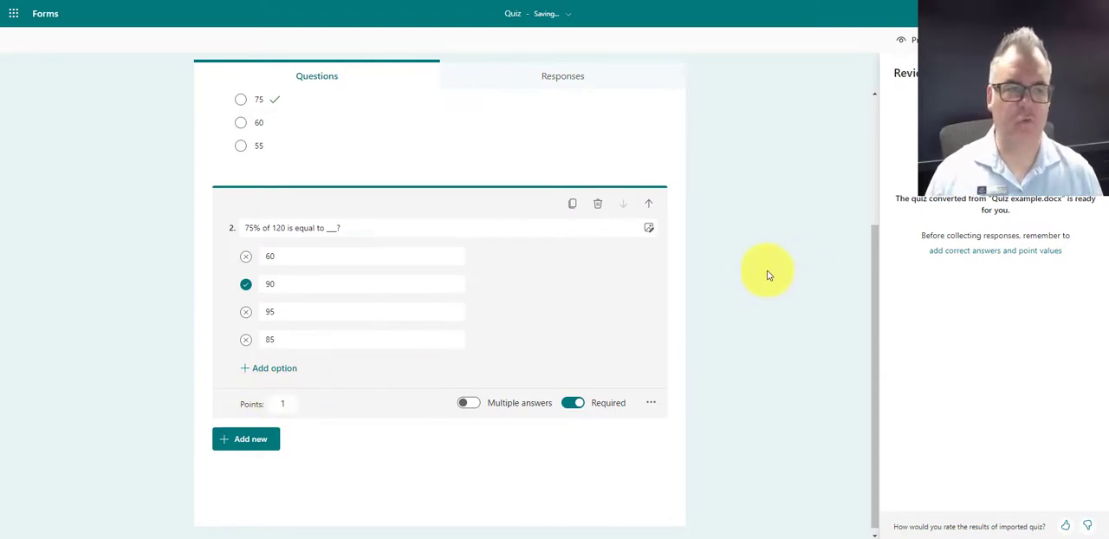
click(974, 38)
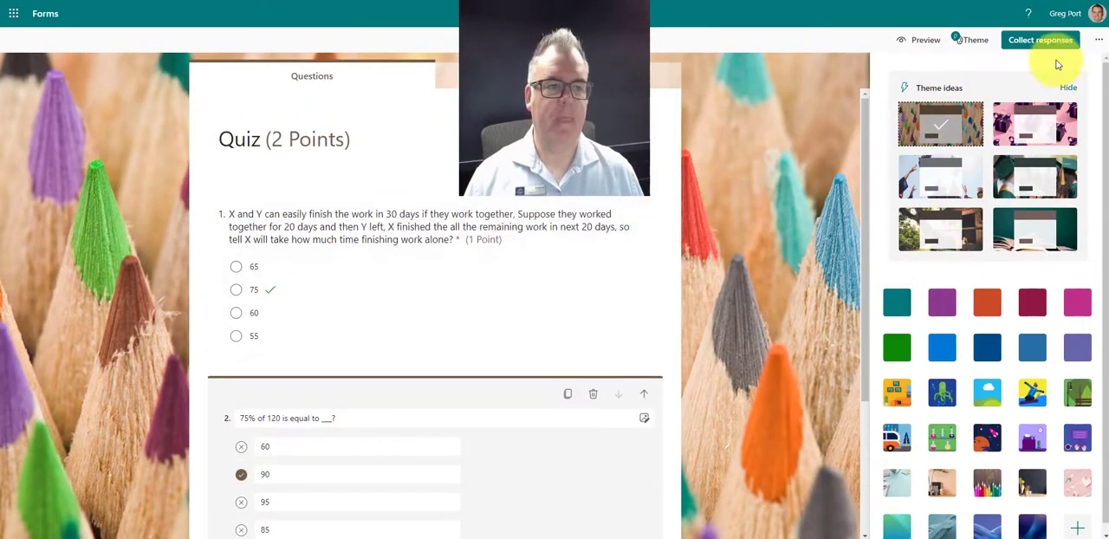
Preview the pencil-themed quiz, answer 75 and 90, submit it and view the results
scroll(down, 3)
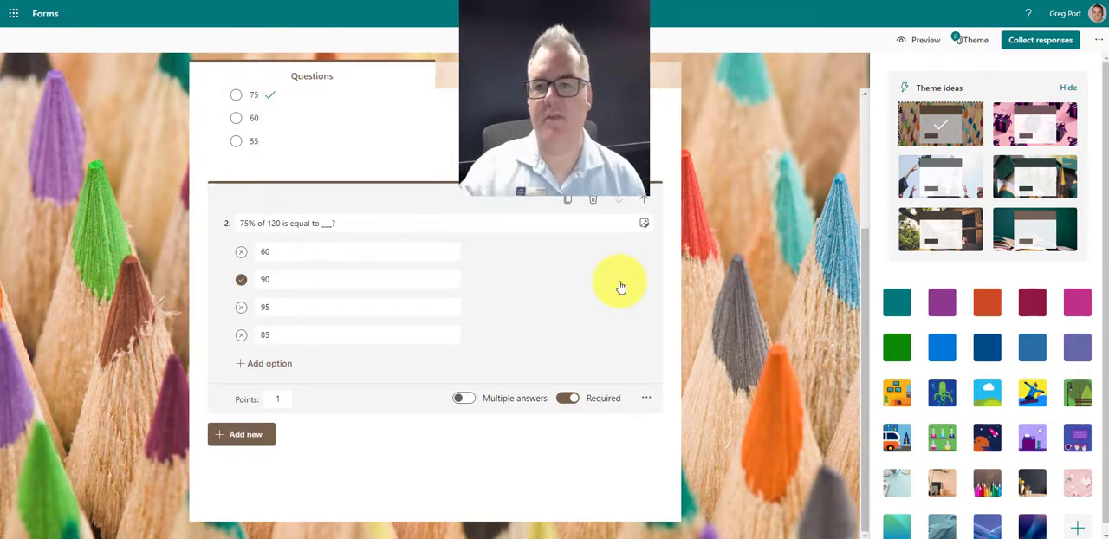
mouse_move(583, 211)
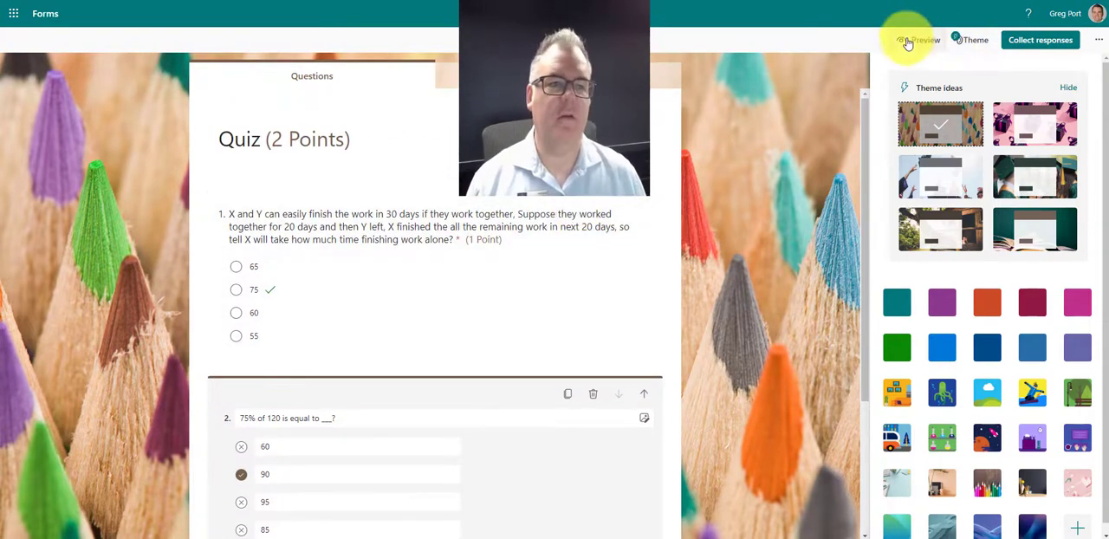
click(1040, 40)
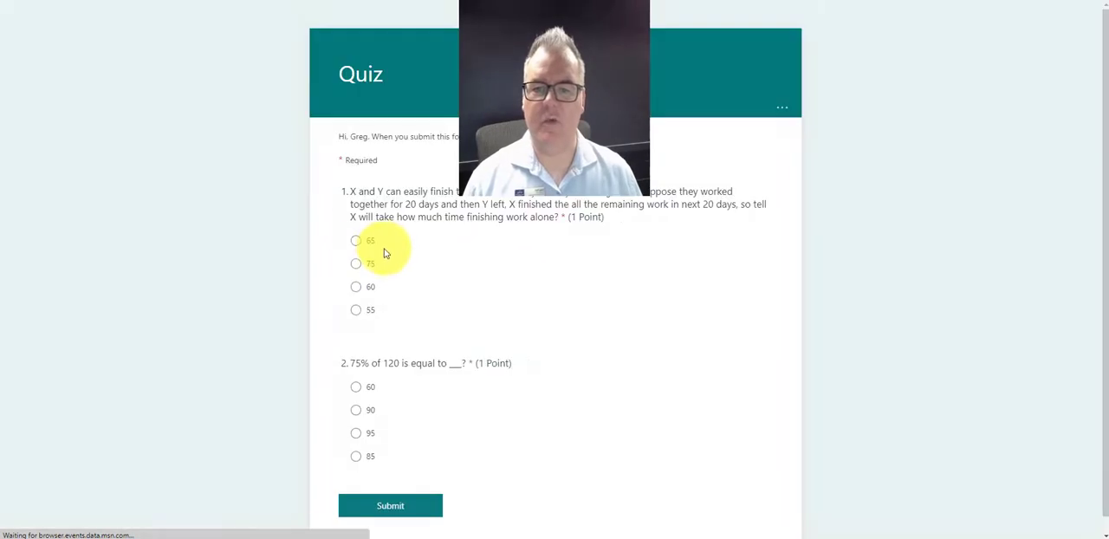
click(356, 263)
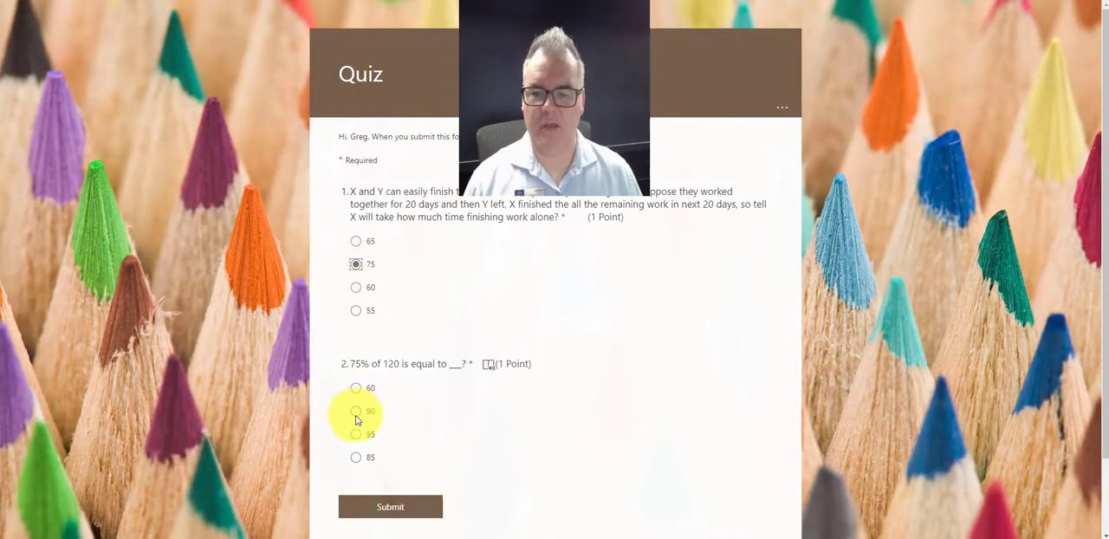
click(356, 411)
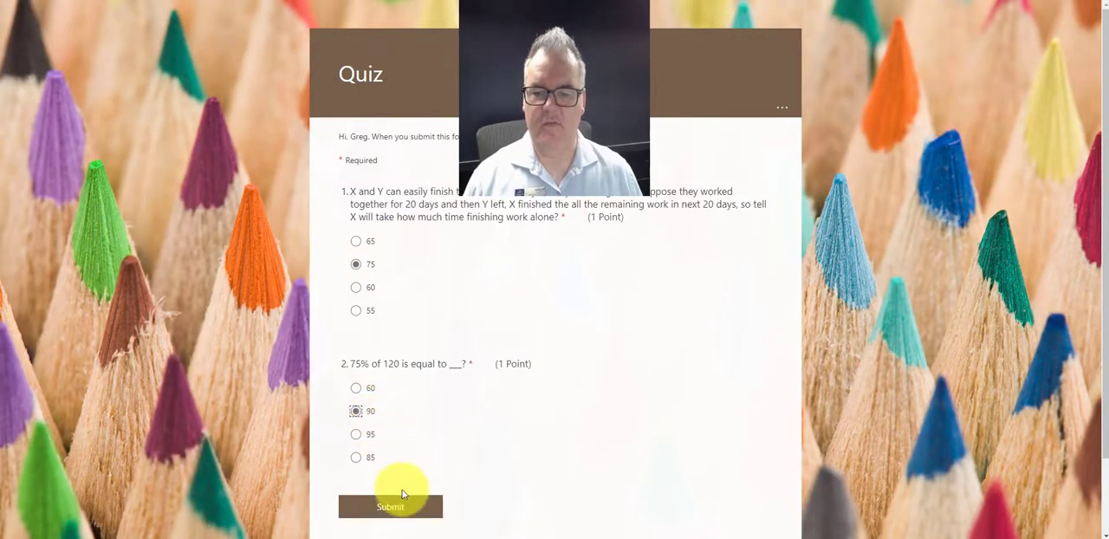
click(390, 506)
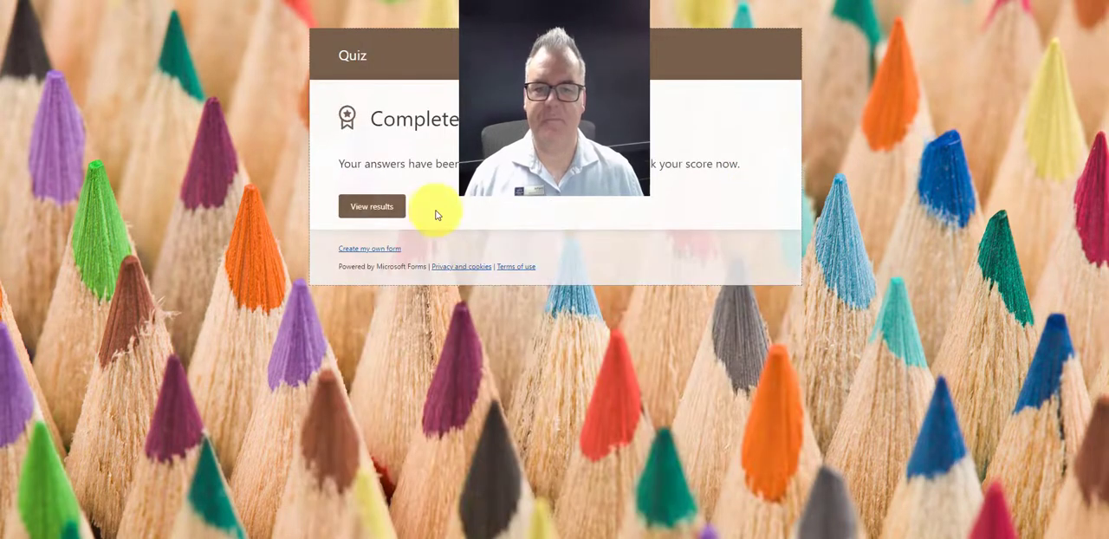
click(371, 206)
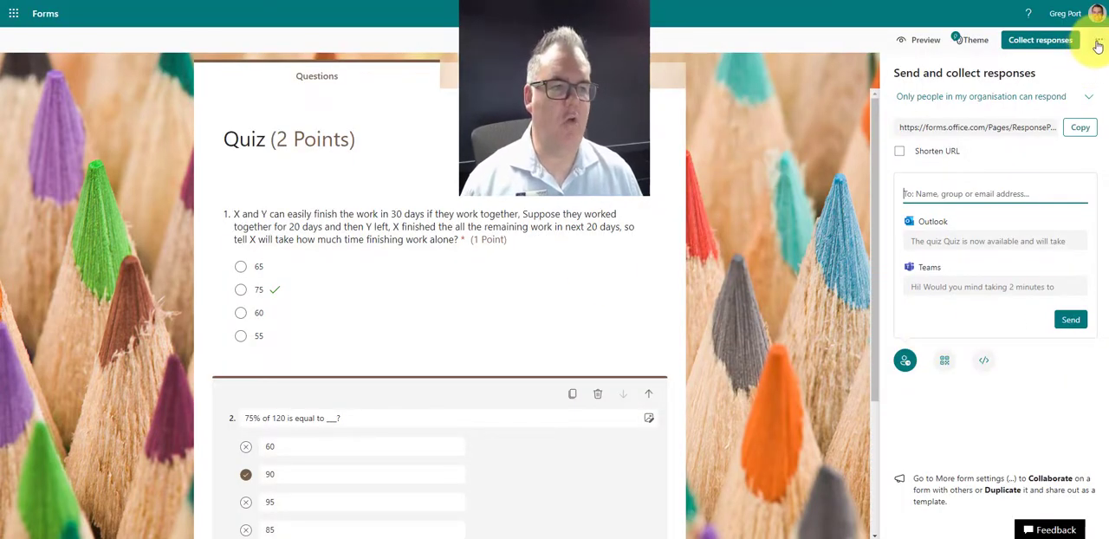
In Settings, turn on a time duration of 2 minutes for the quiz
click(1099, 40)
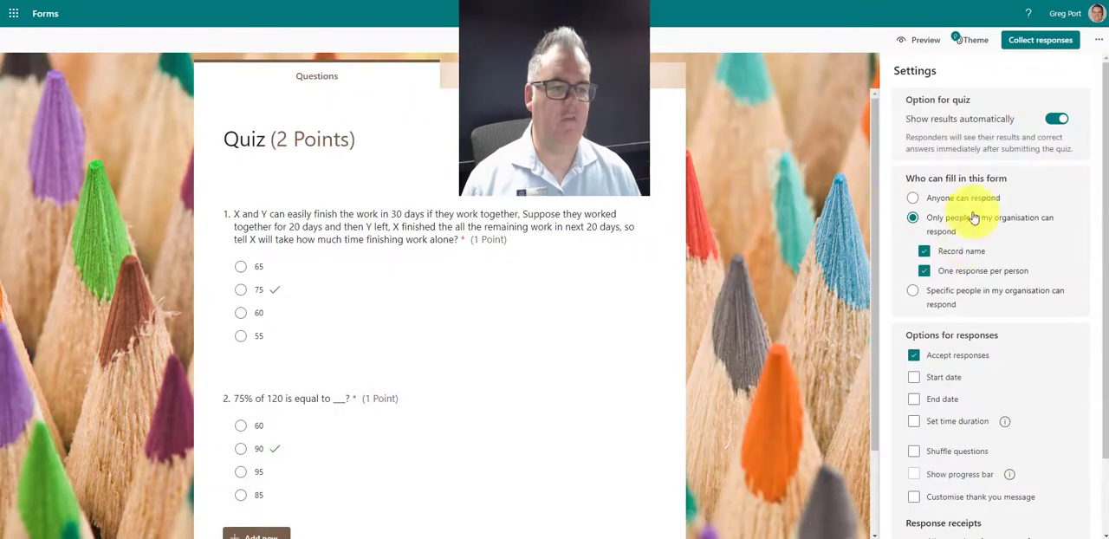
scroll(down, 3)
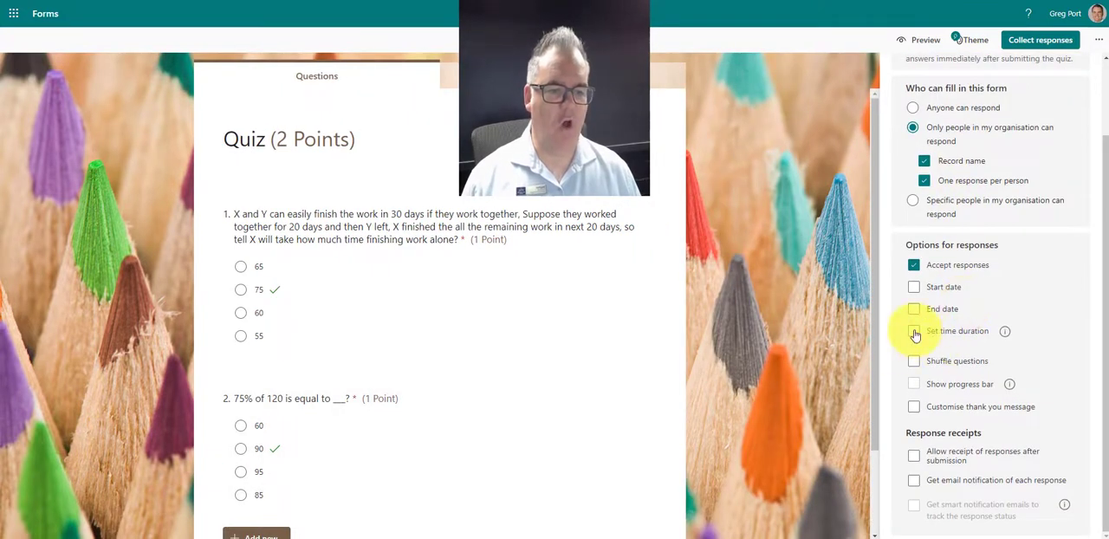
click(913, 331)
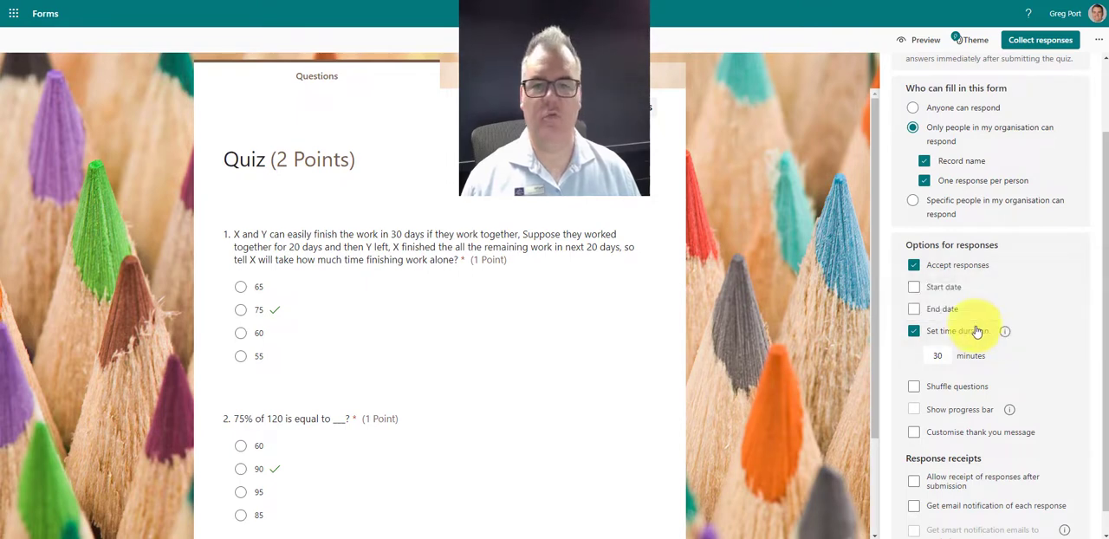
click(938, 355)
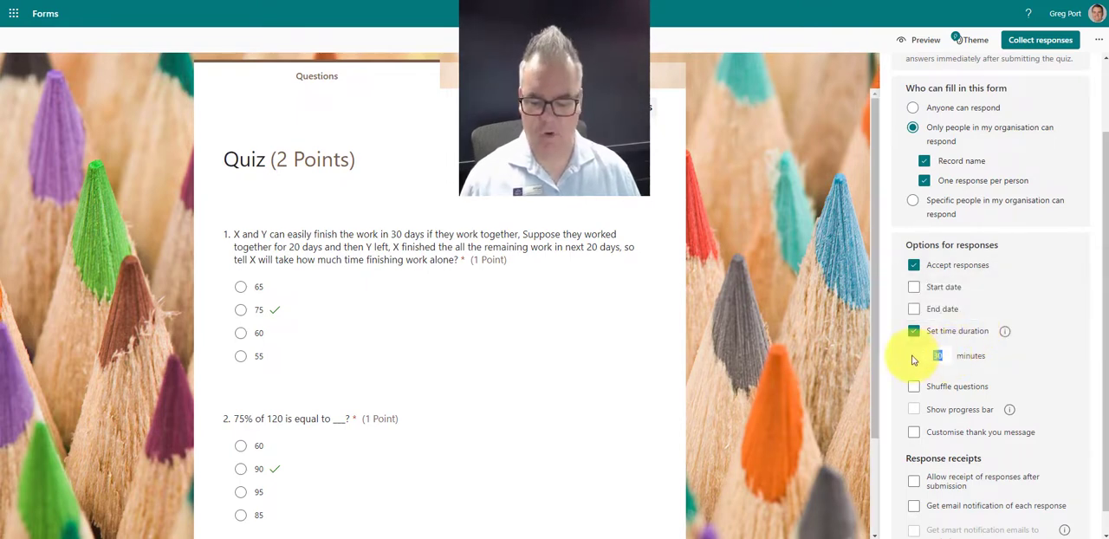
text(2)
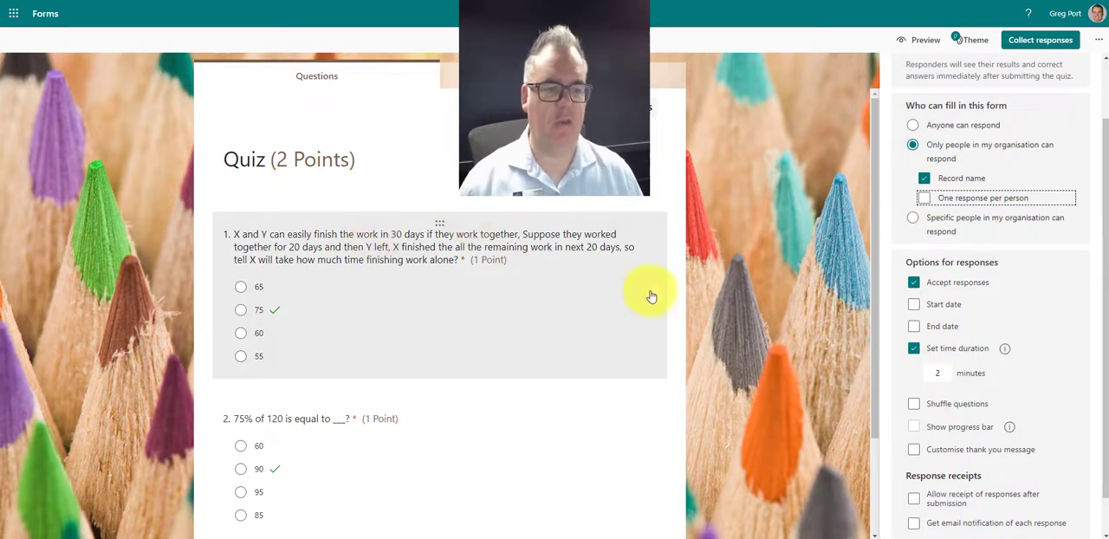
Turn on a start date of 02/09/2022 at 16:00 for the quiz
scroll(down, 3)
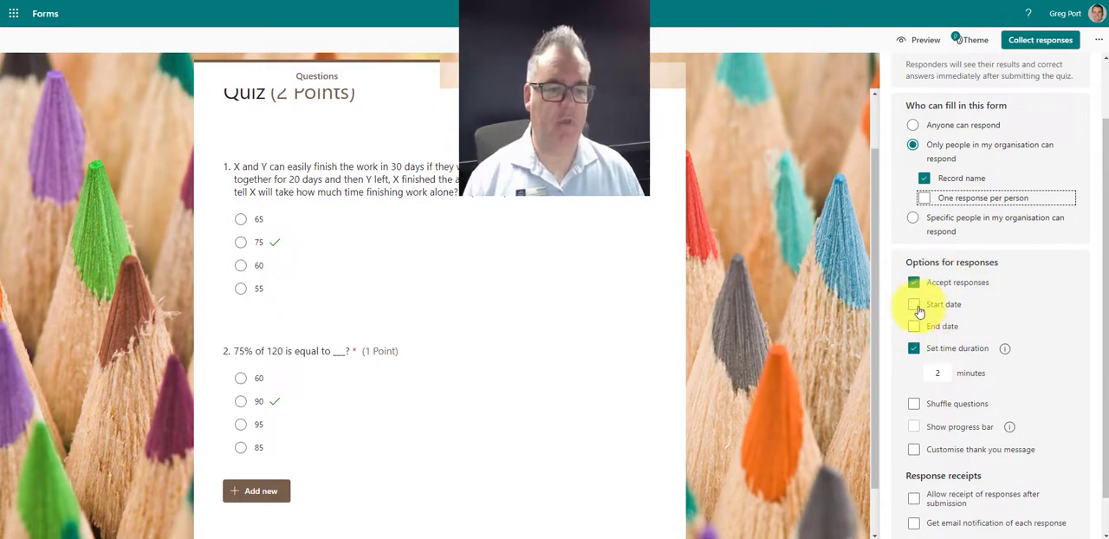
click(914, 305)
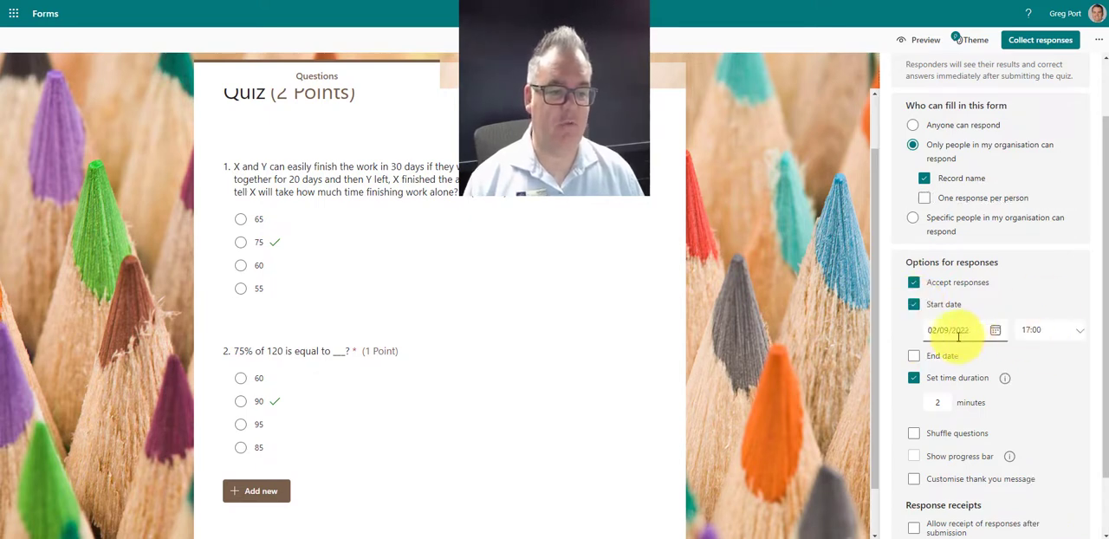
click(1050, 330)
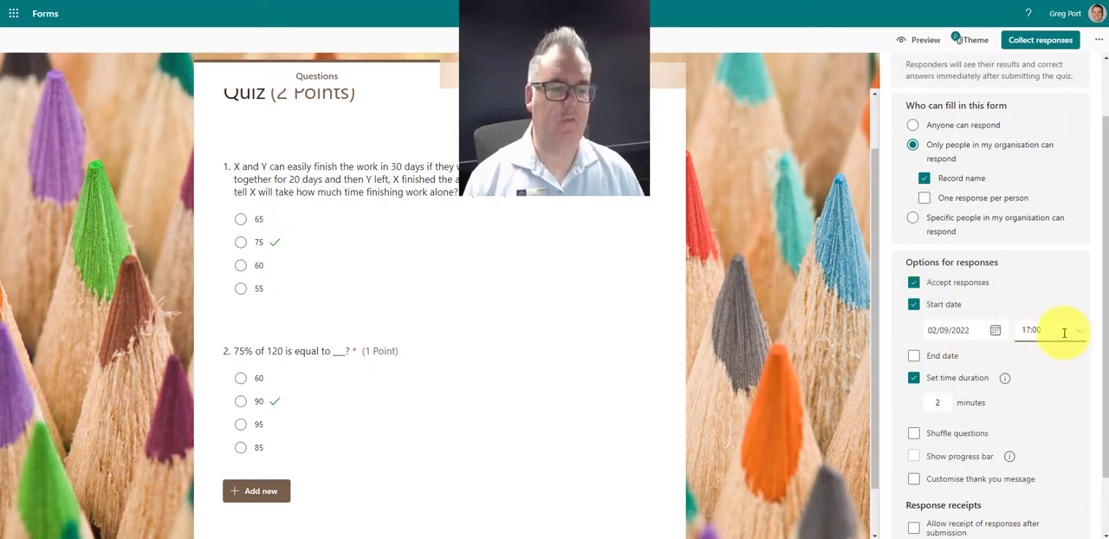
click(1066, 329)
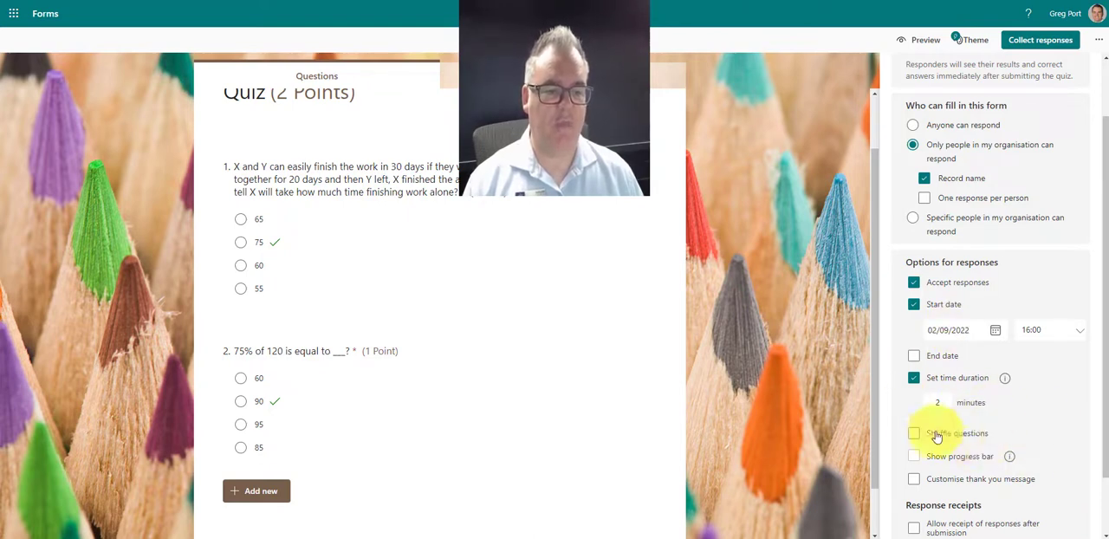
scroll(down, 3)
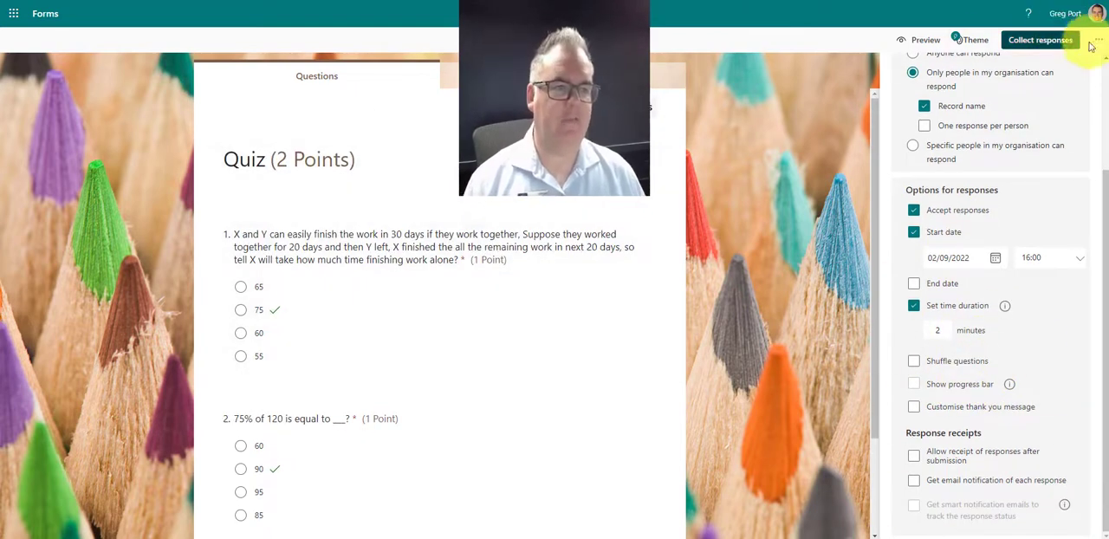
Start the timed quiz in preview and answer 65 for question 1 and 60 for question 2
click(1040, 40)
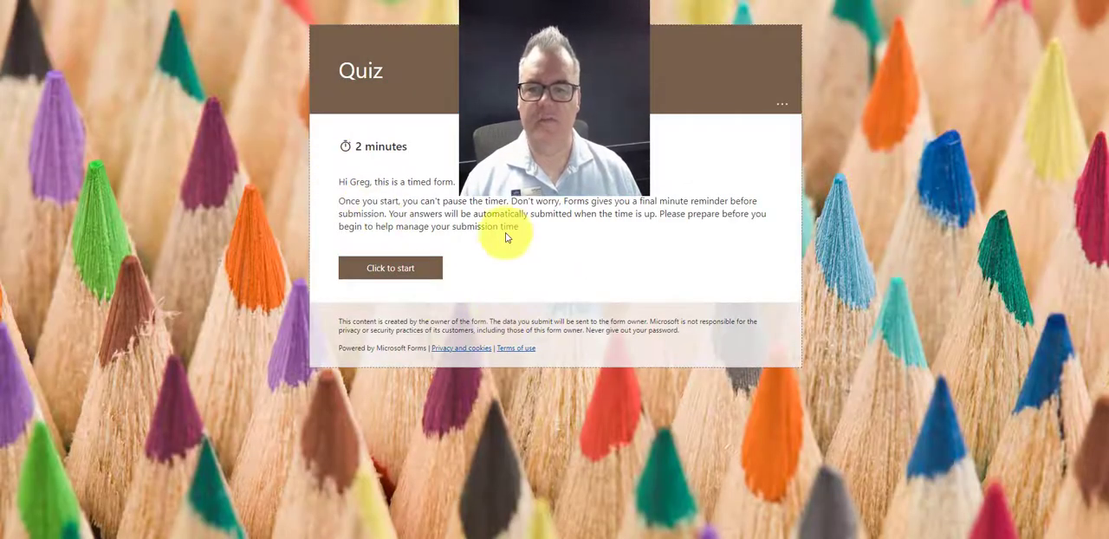
mouse_move(603, 225)
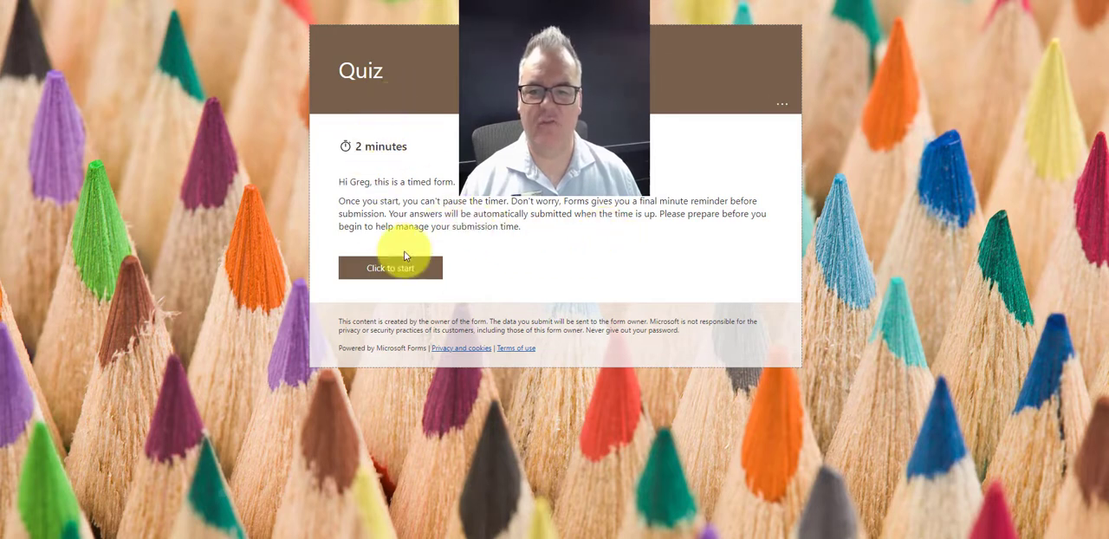
click(390, 267)
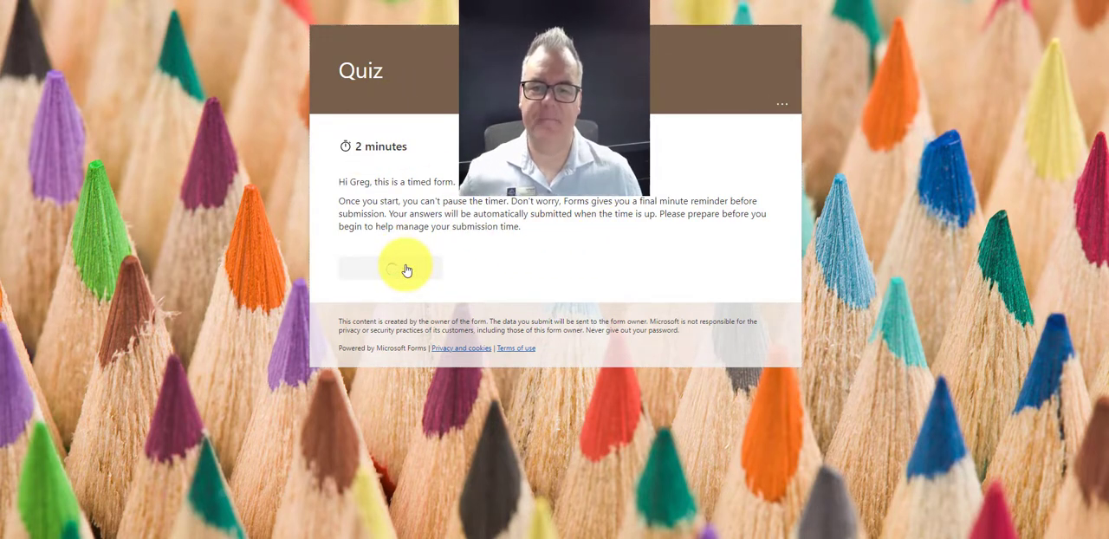
click(390, 268)
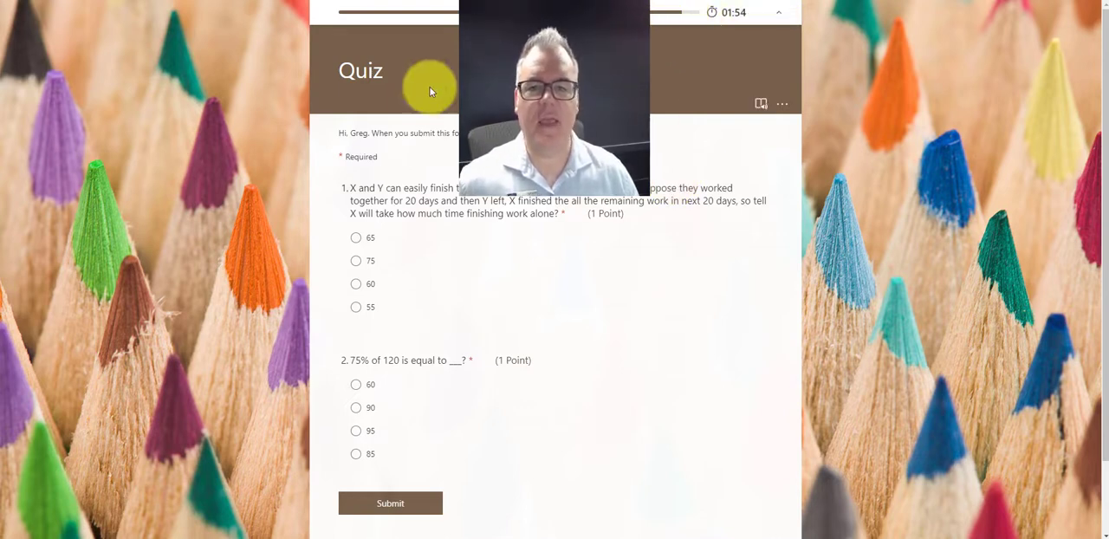
click(356, 238)
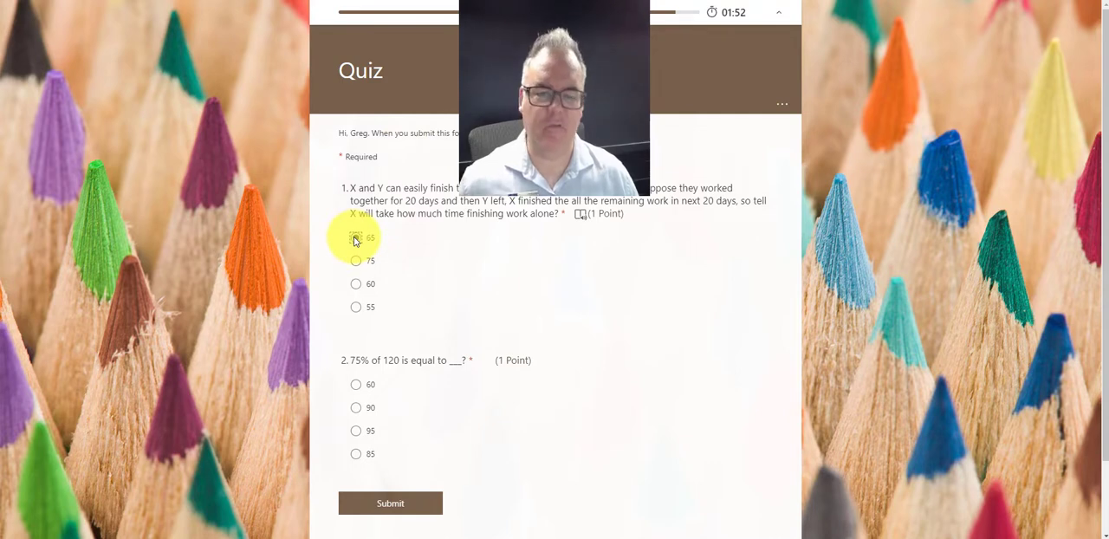
click(355, 238)
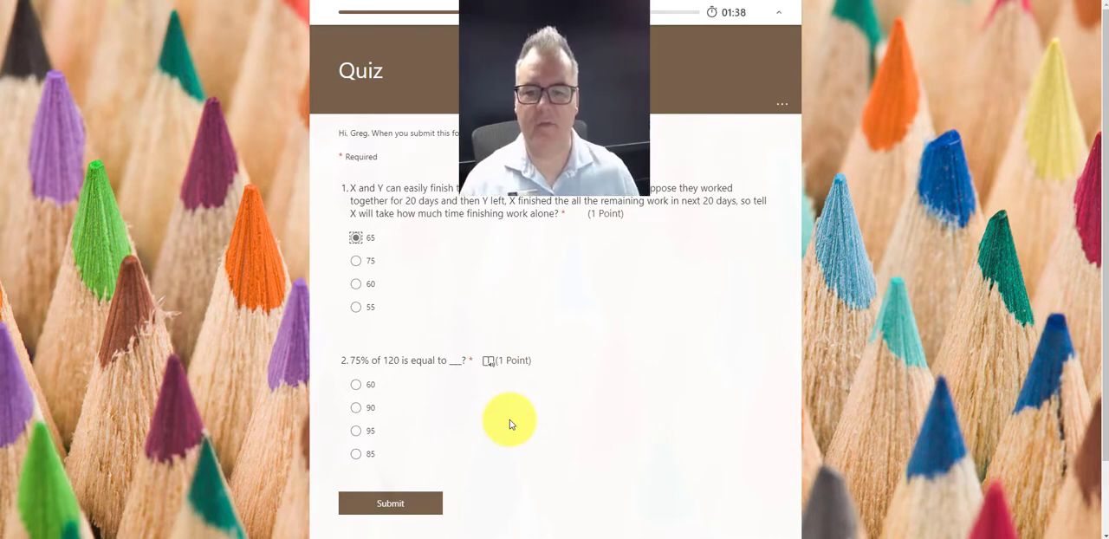
click(355, 385)
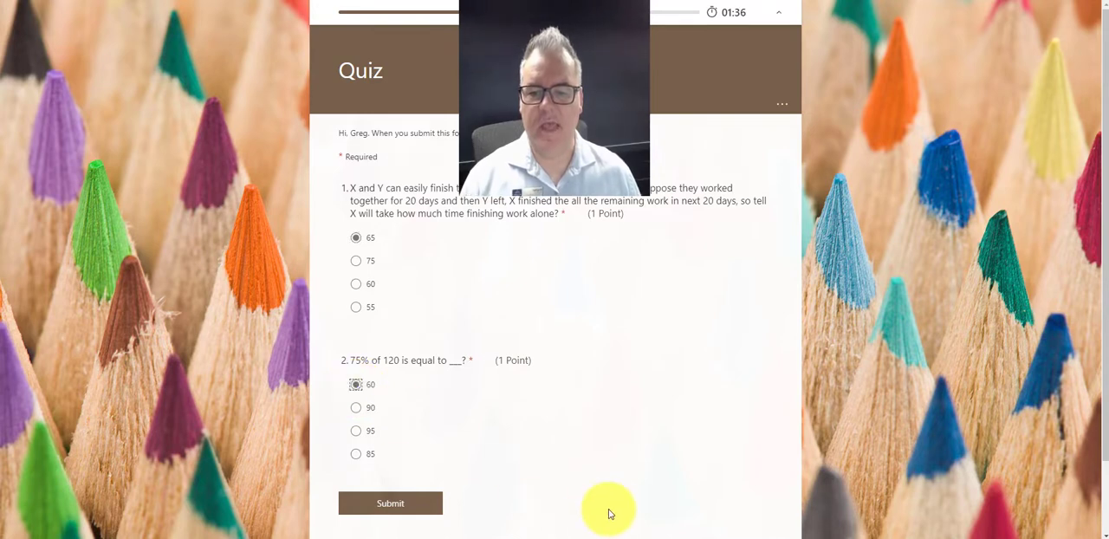